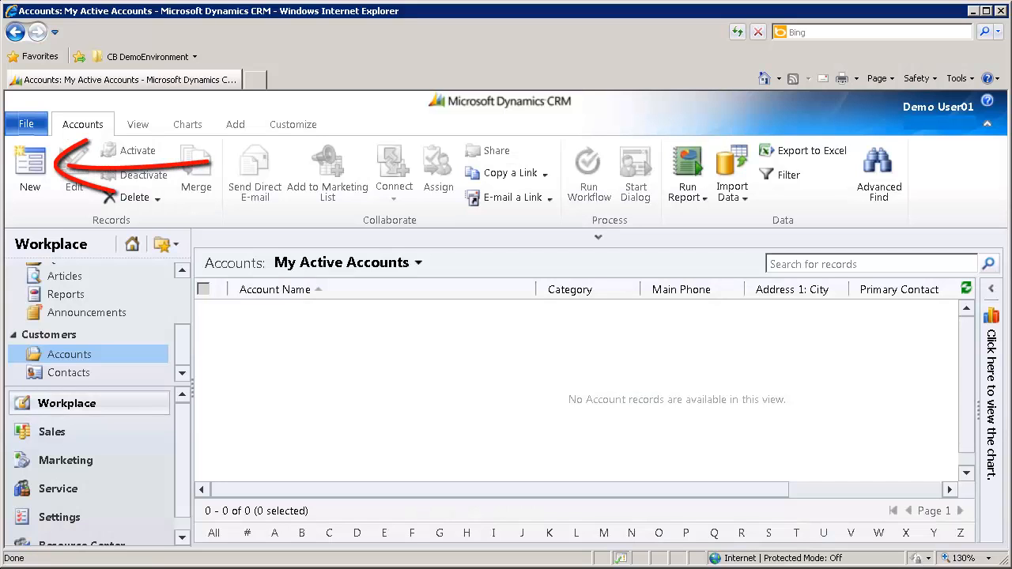
- Create a new CRM account named ACCOUNT and save and close it
left_click(29, 166)
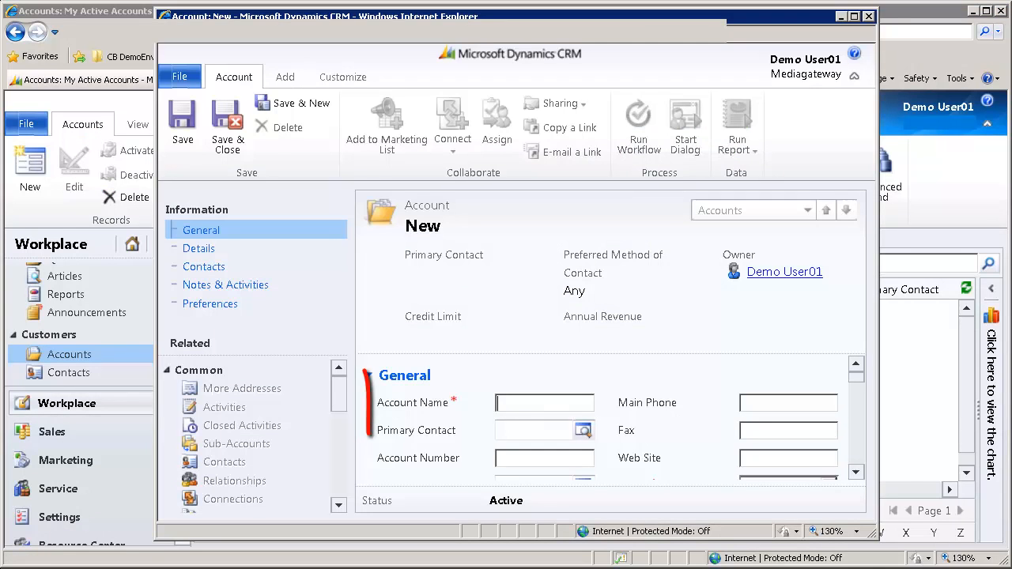
type("ACCOUNT")
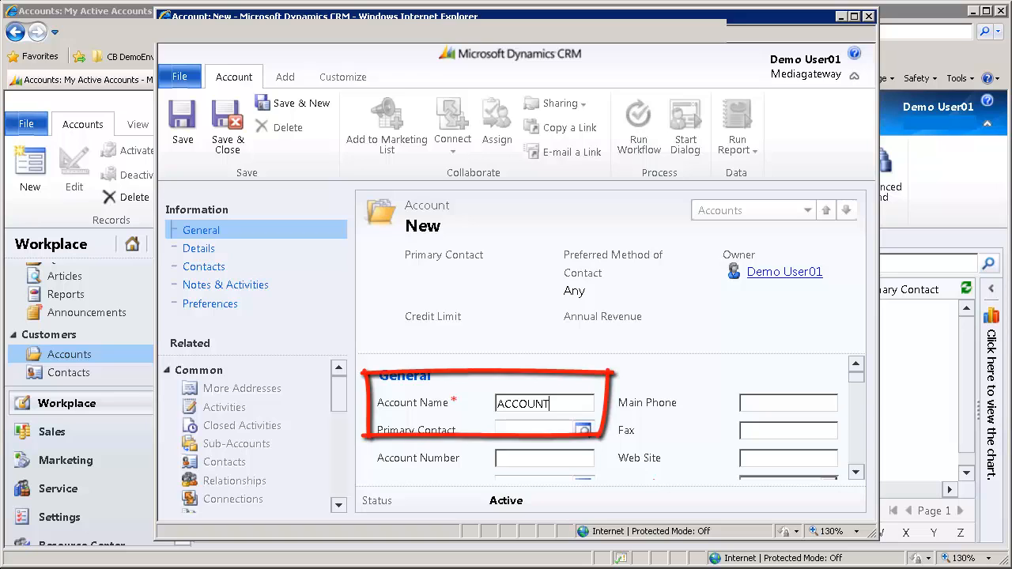
left_click(227, 123)
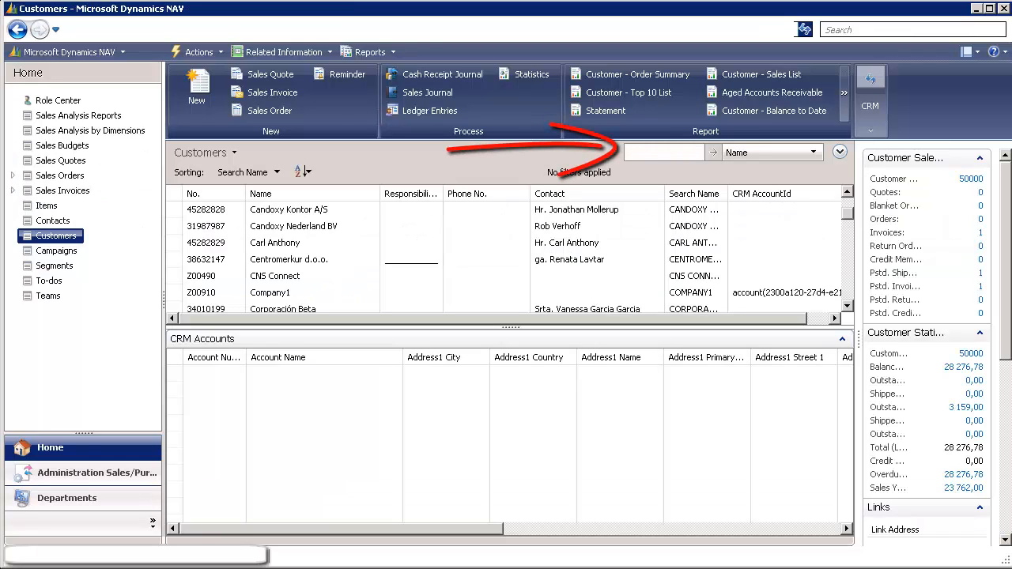
- Filter the NAV customer list by the name ACCOUNT
type("ACCOUNT_1")
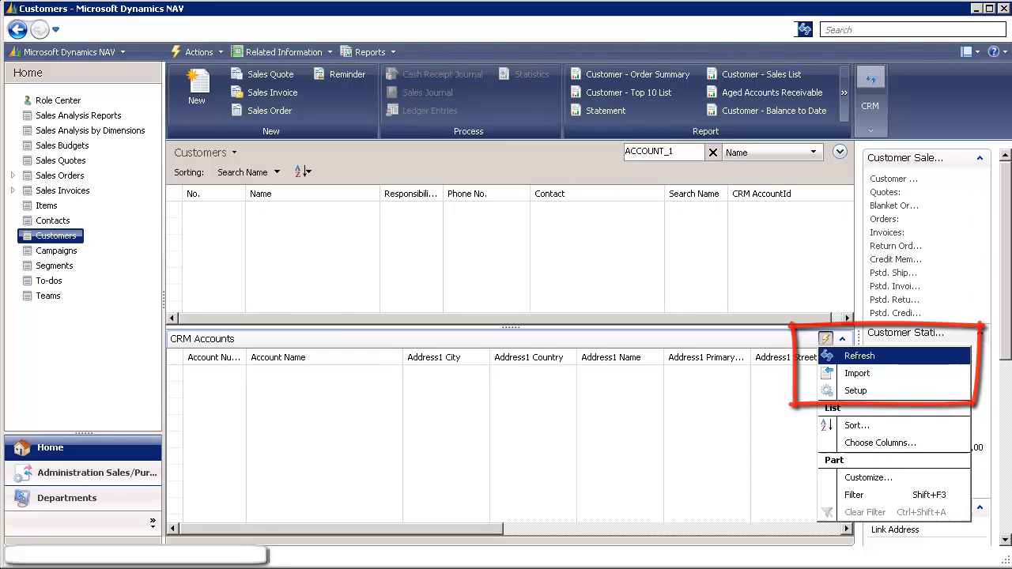
- Refresh CRM accounts, import ACCOUNT_1 as customer Z01010, and clear the list filter
left_click(858, 356)
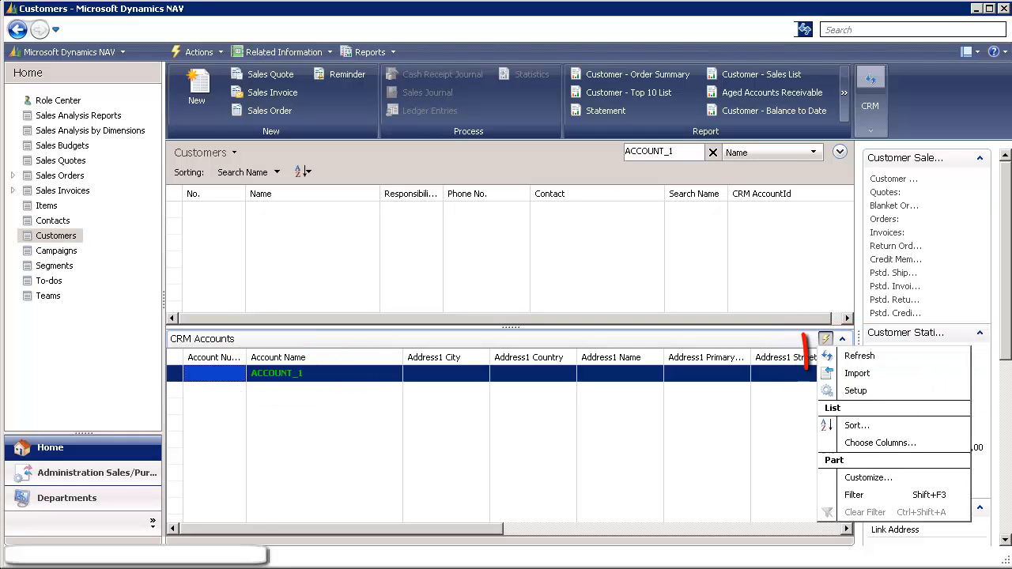
mouse_move(858, 374)
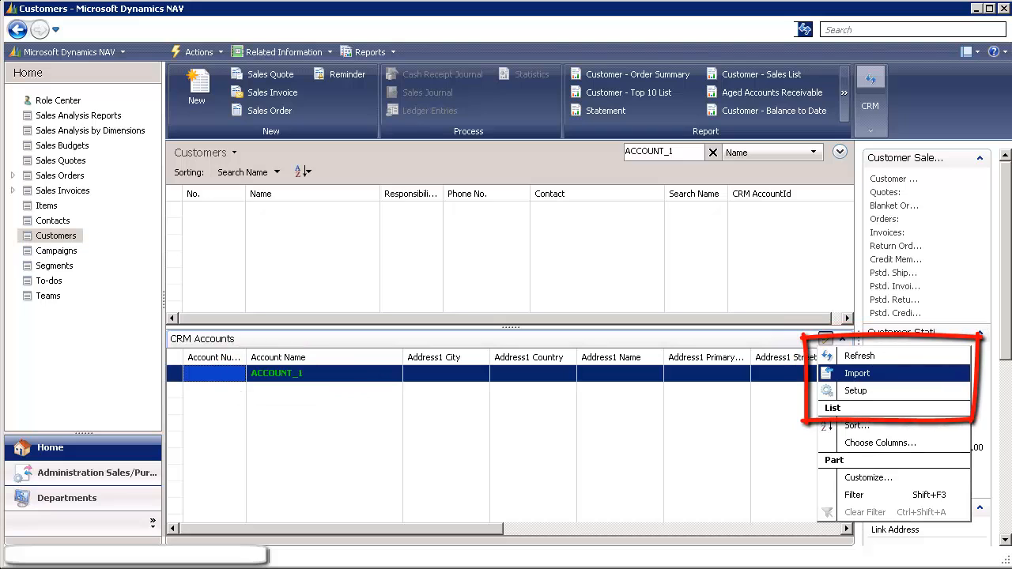
left_click(857, 373)
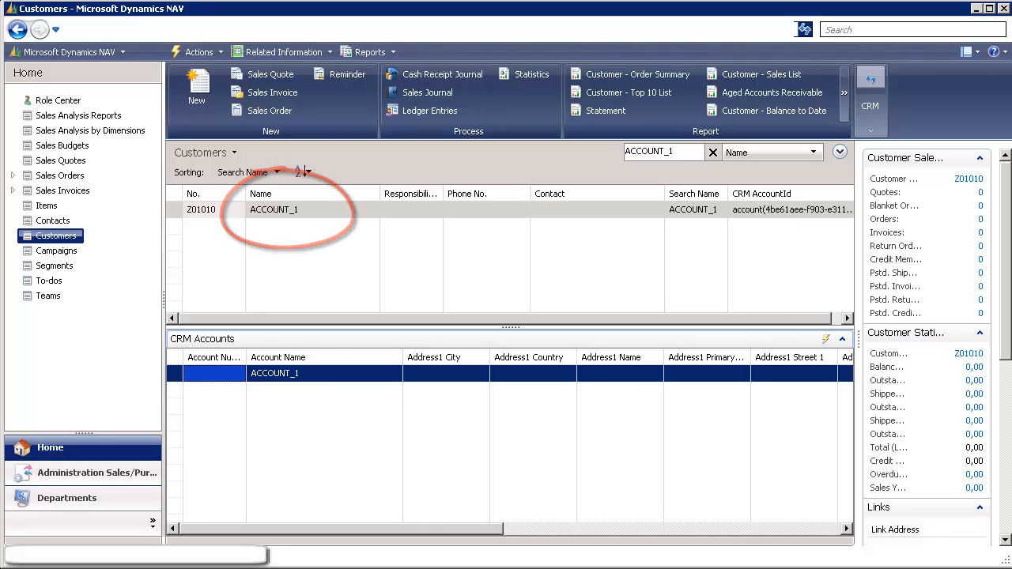
left_click(713, 151)
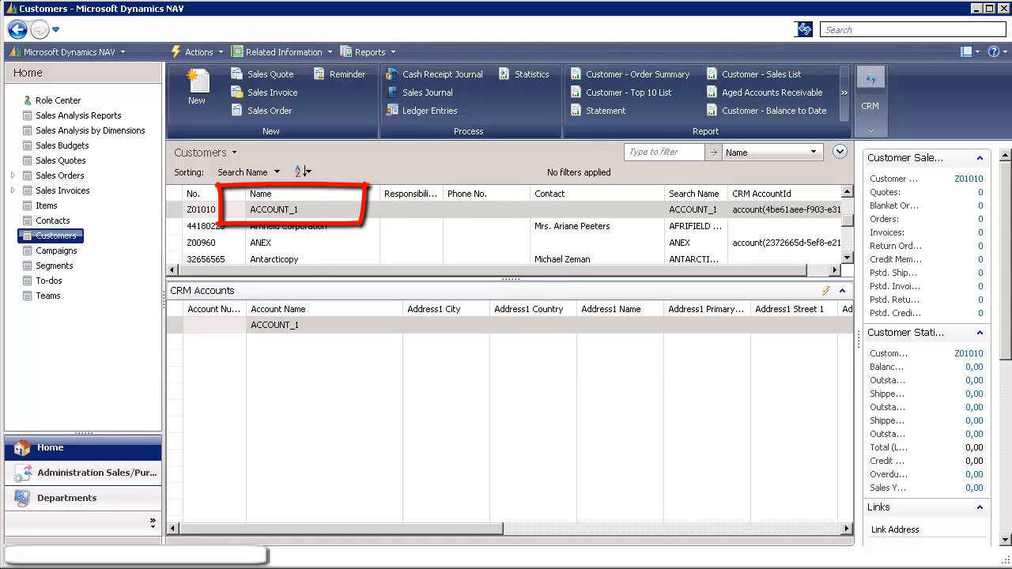